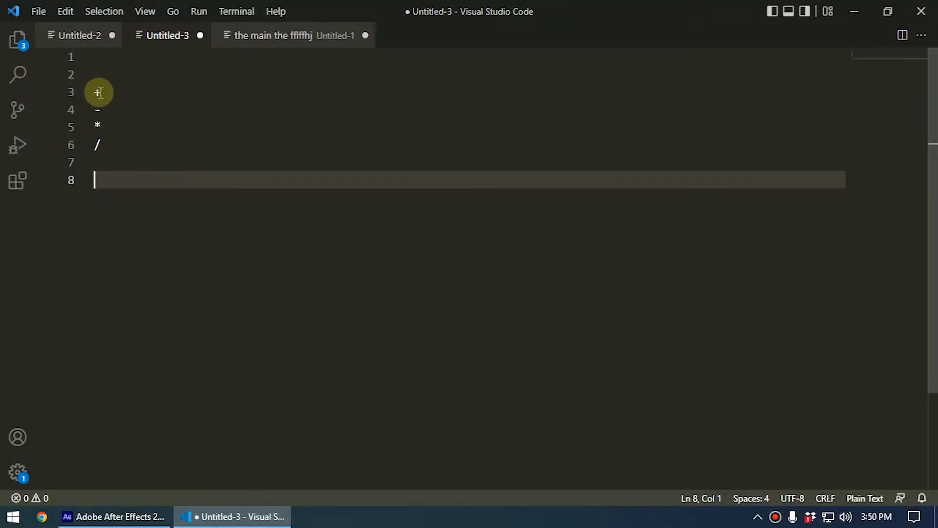
- Insert blank lines below the +, -, *, / operator list
left_click(102, 110)
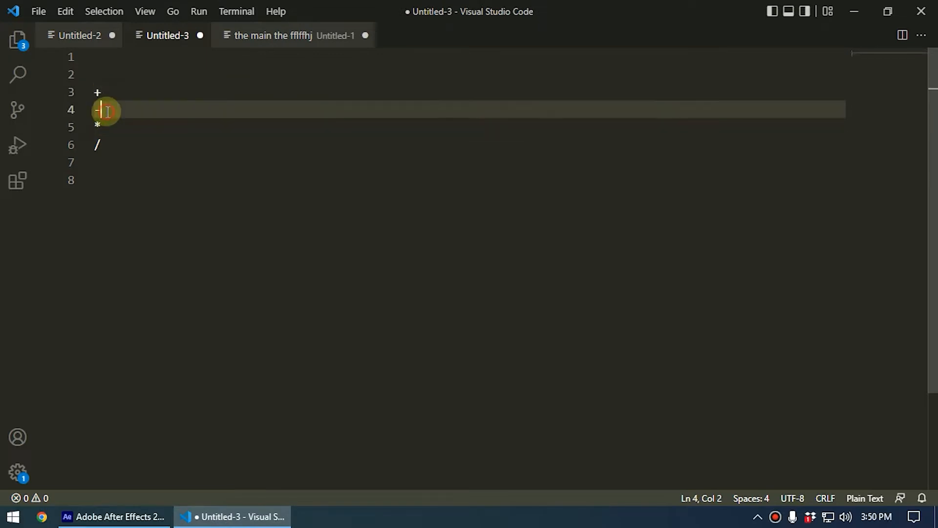
left_click(114, 144)
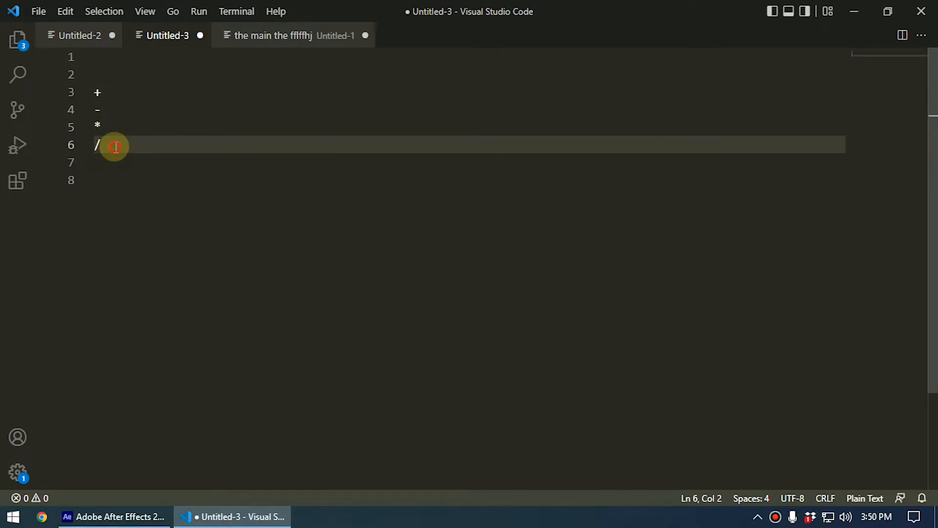
key("enter")
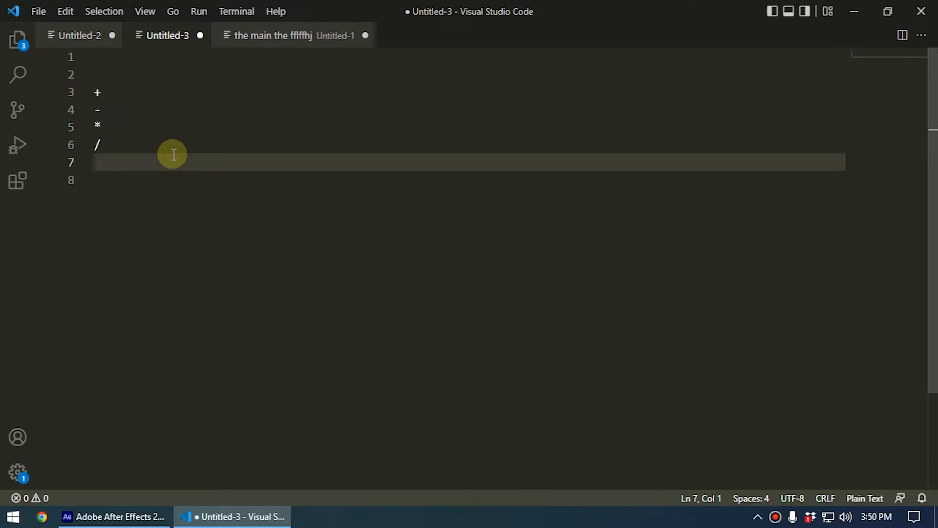
key("enter")
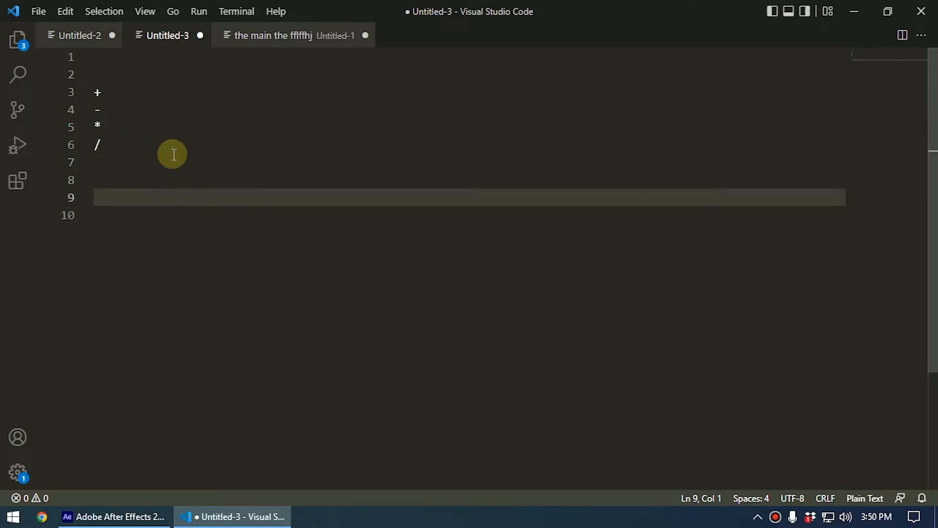
- Write a=50, b=45 and wiggle(a+b,b) on separate lines, fixing the wiggle typo
type("a=50")
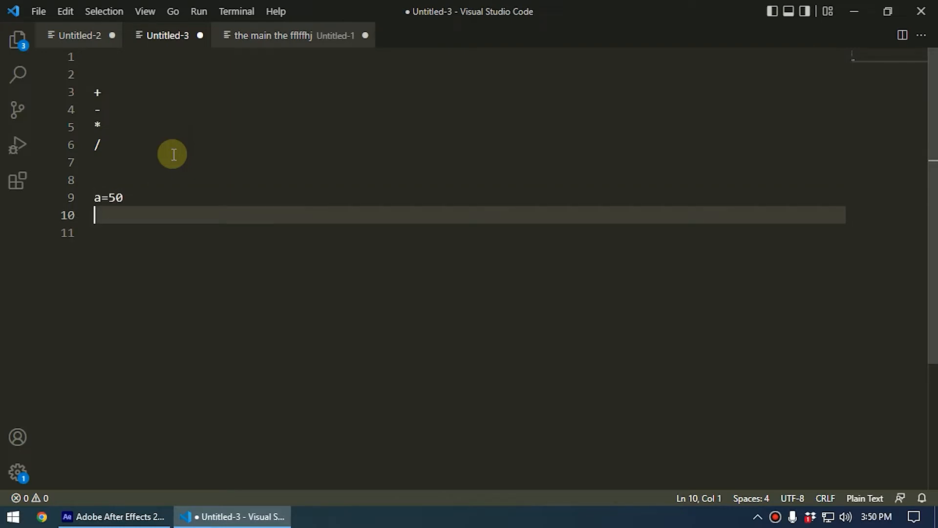
type("b=45")
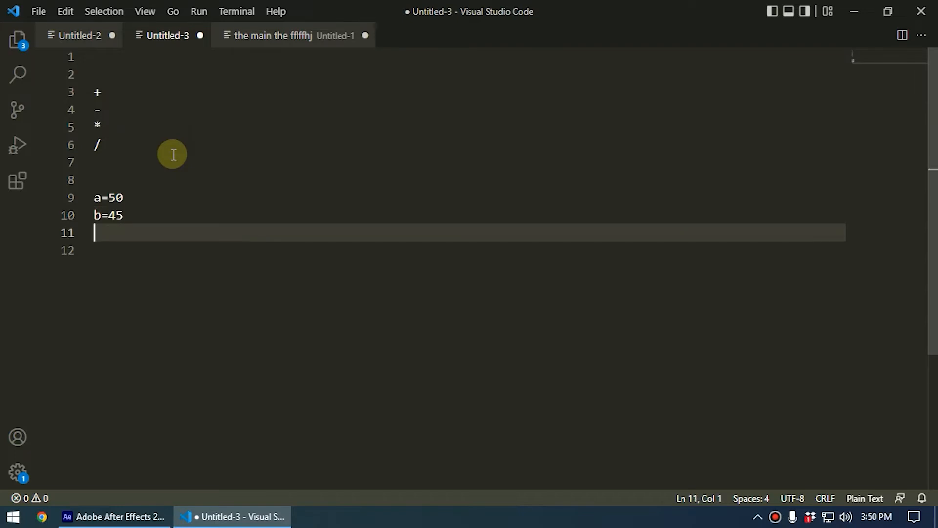
type("wigle")
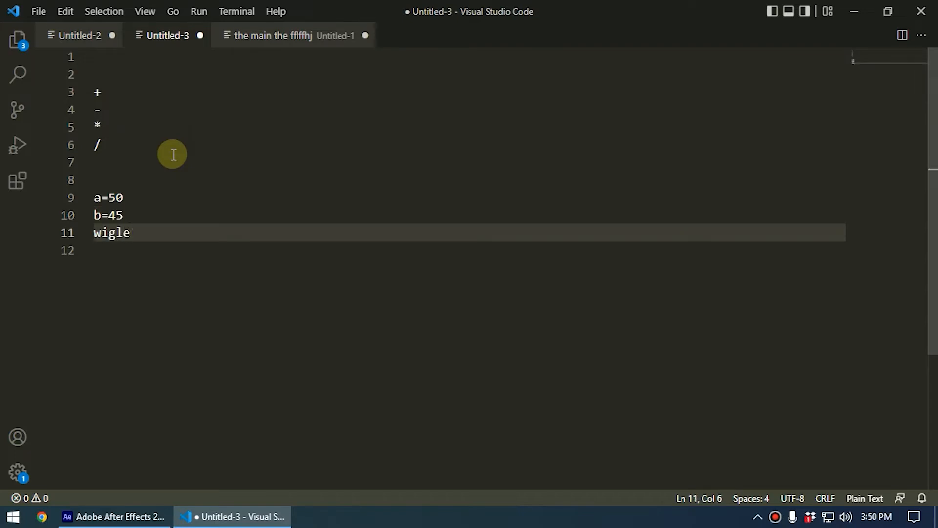
key("Backspace")
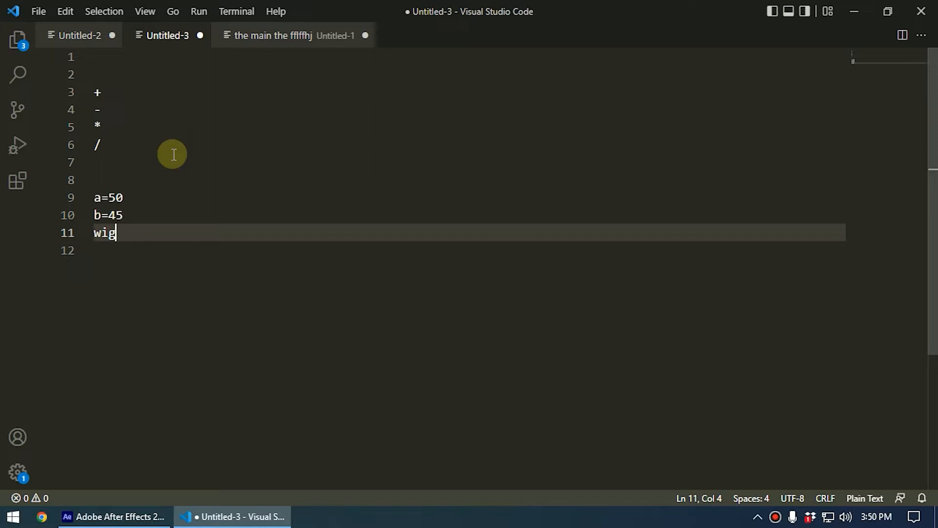
type("gle()")
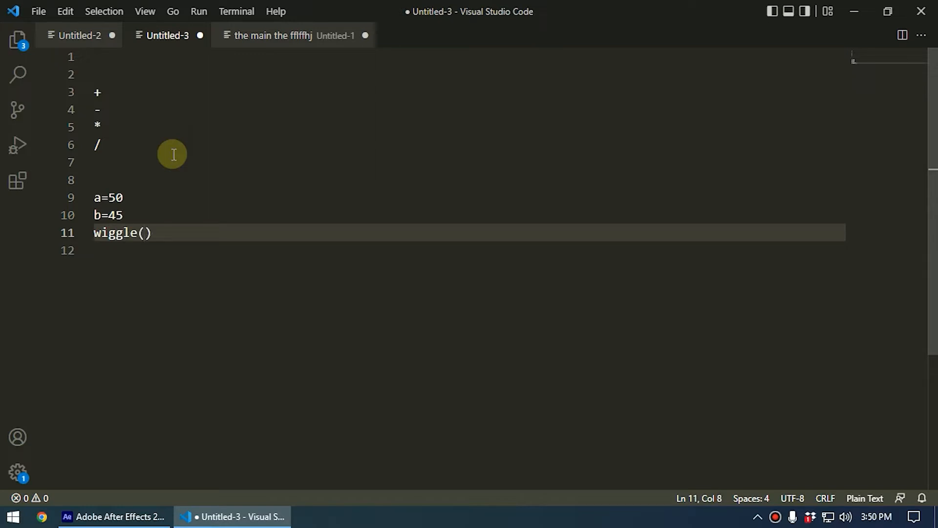
type("a")
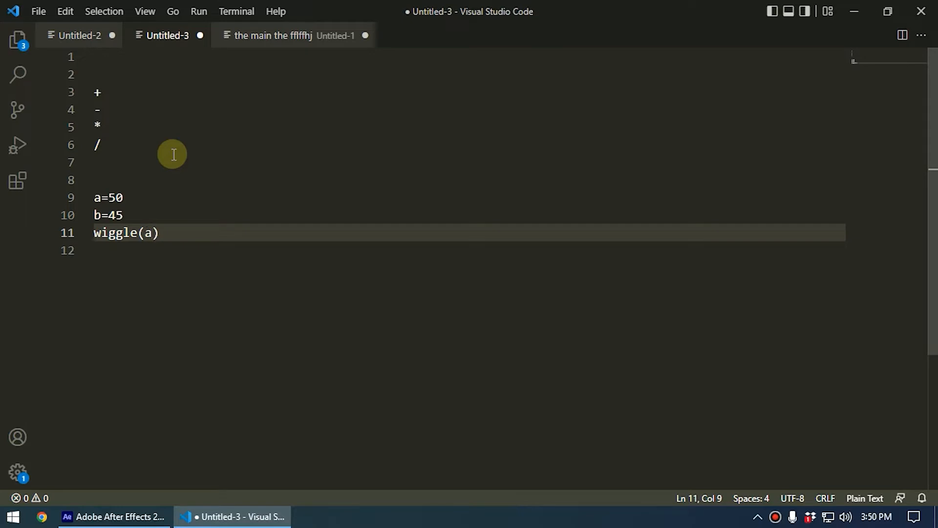
type("+b")
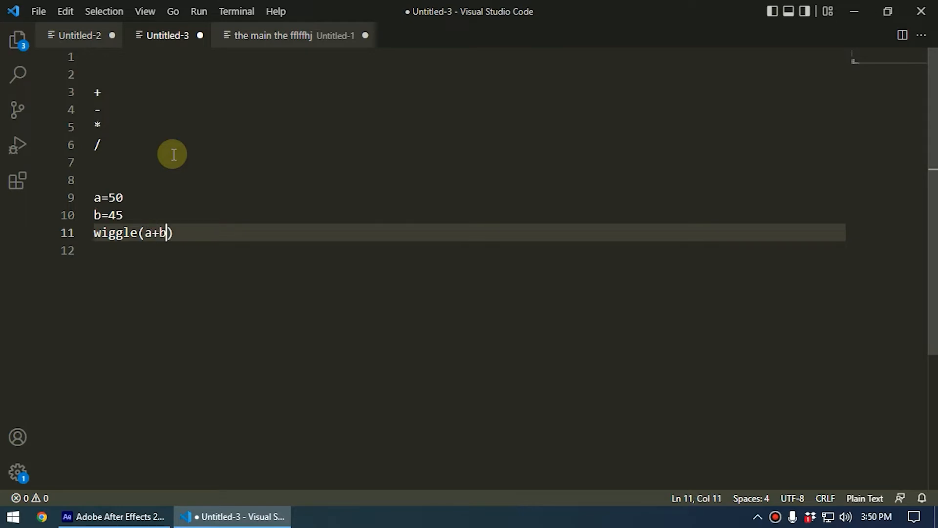
type(",")
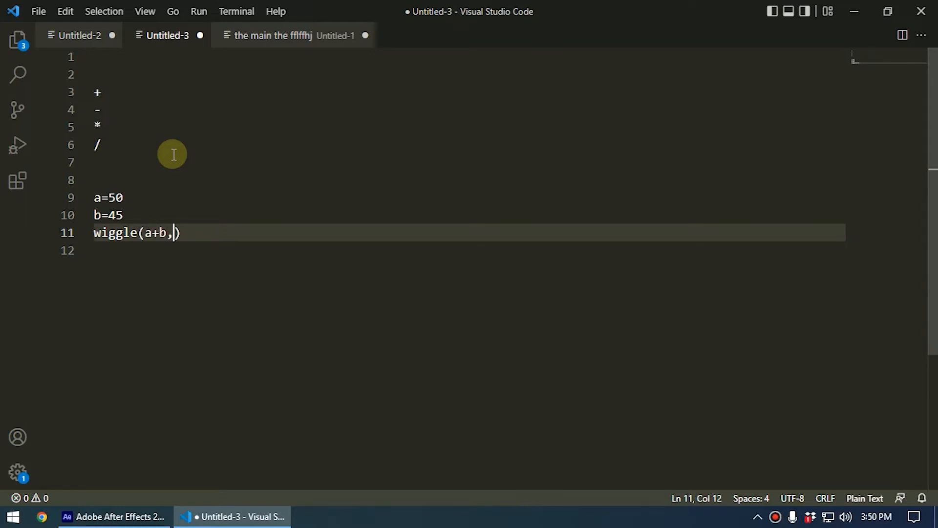
type("b")
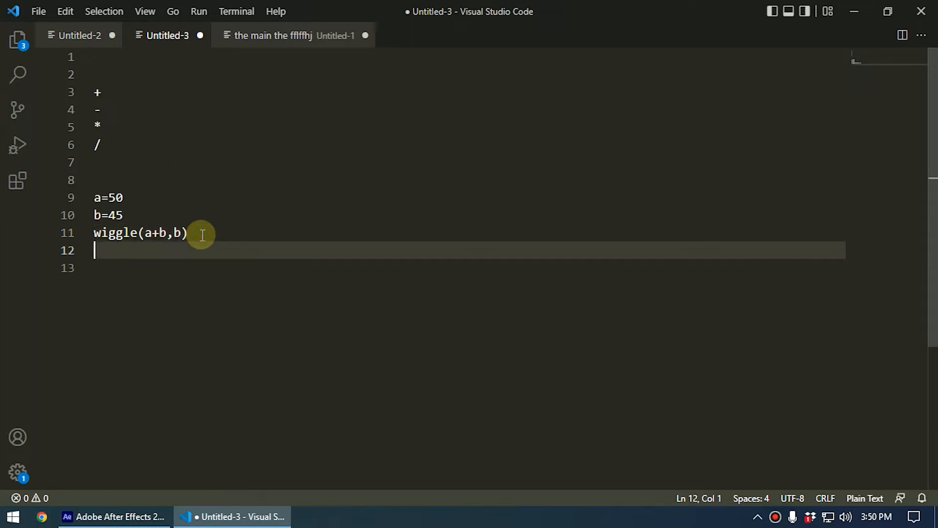
- Add a line reading wiggle(95,45), the computed form of wiggle(a+b,b)
type("w")
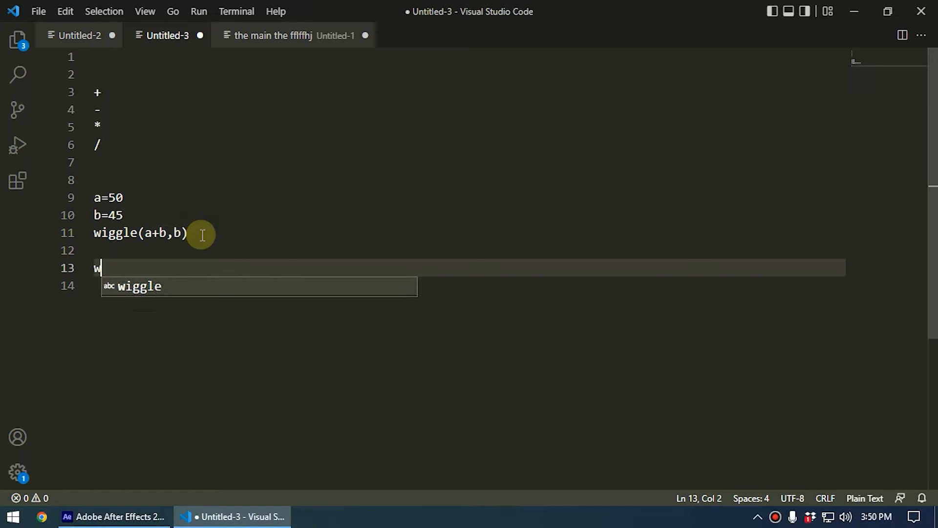
type("iggle(")
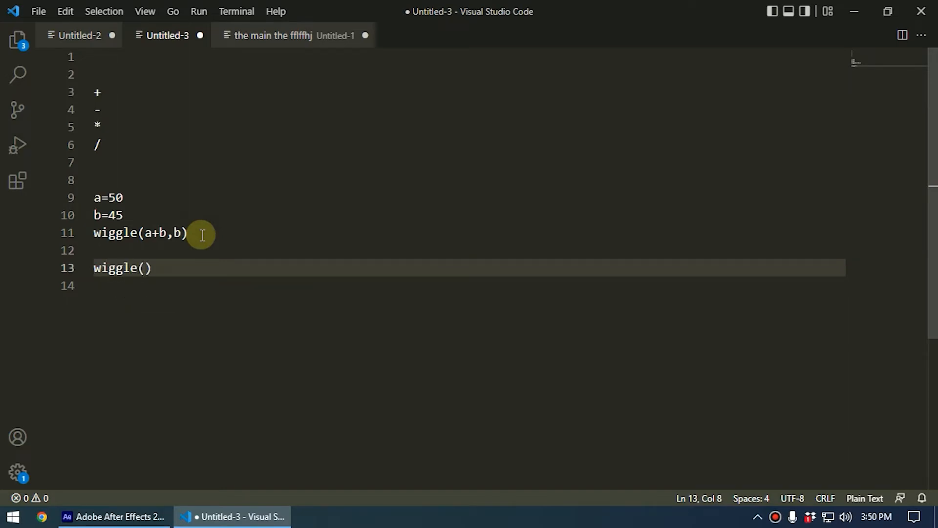
mouse_move(109, 197)
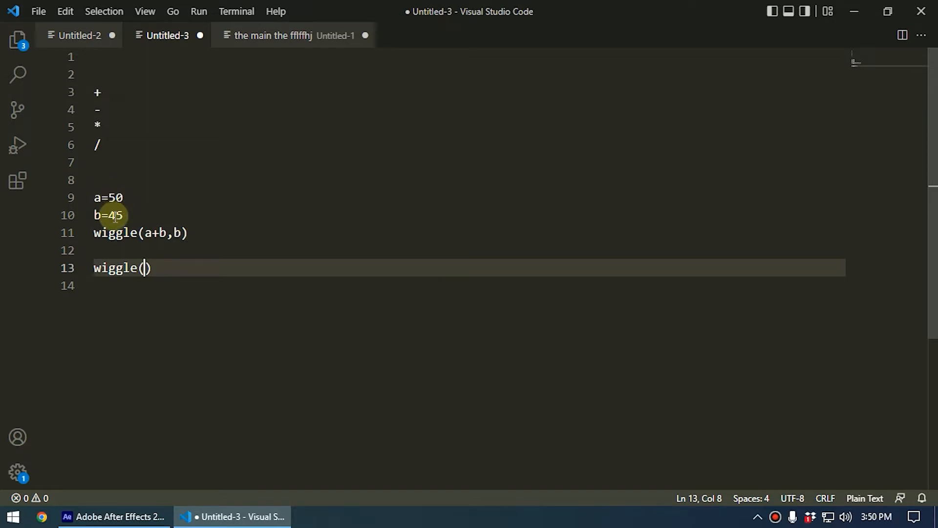
mouse_move(242, 360)
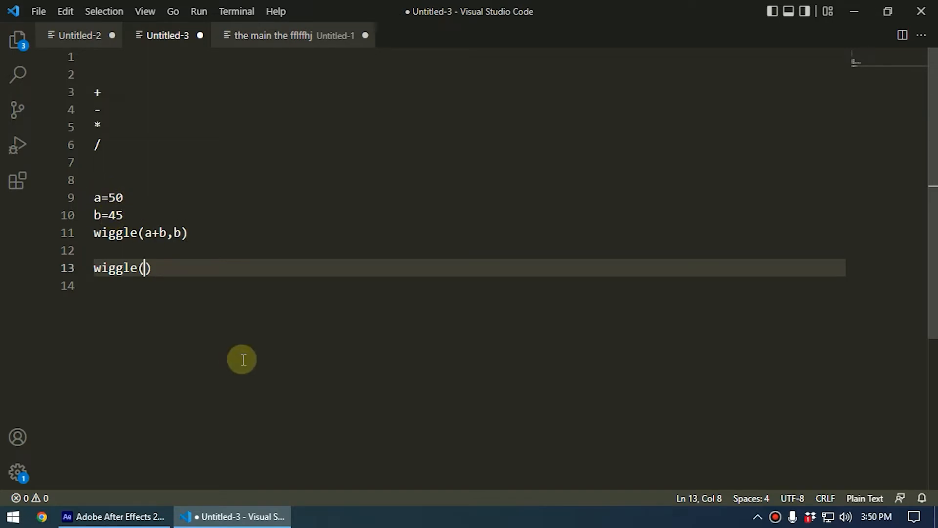
type("95")
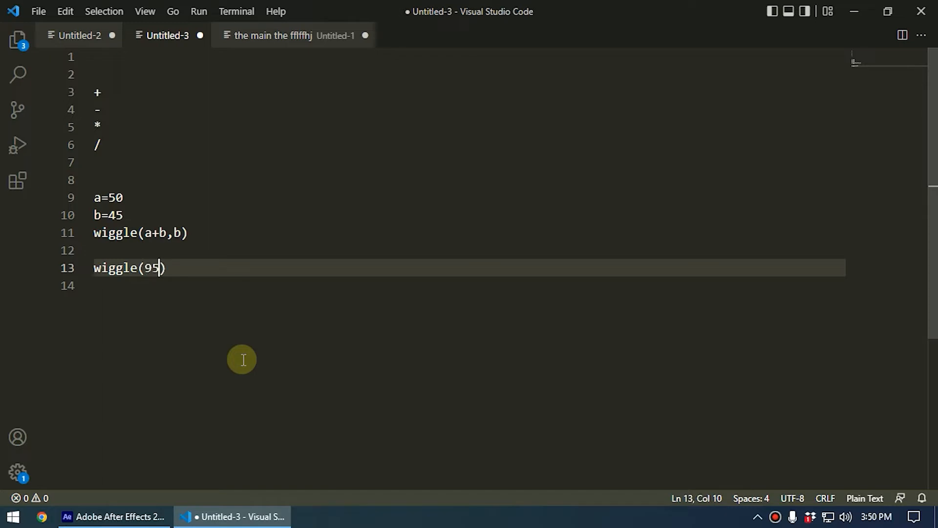
type(",")
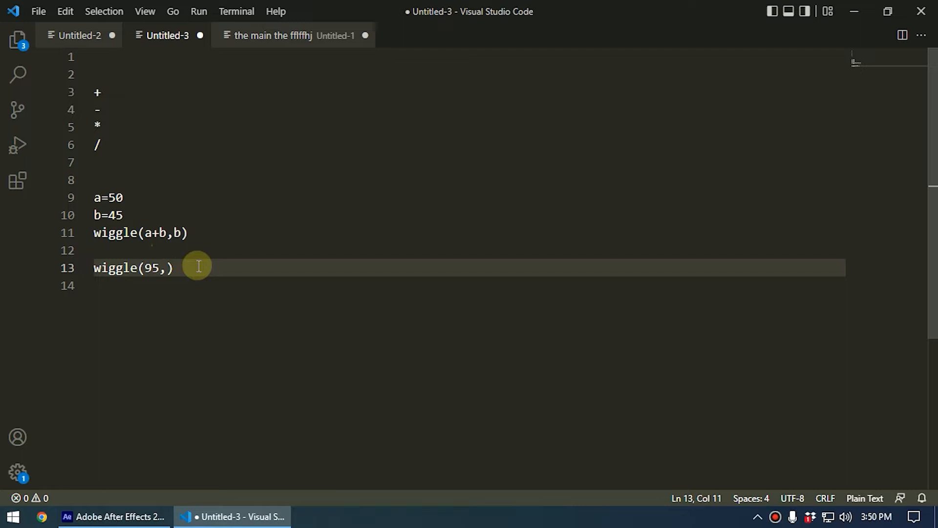
type("45")
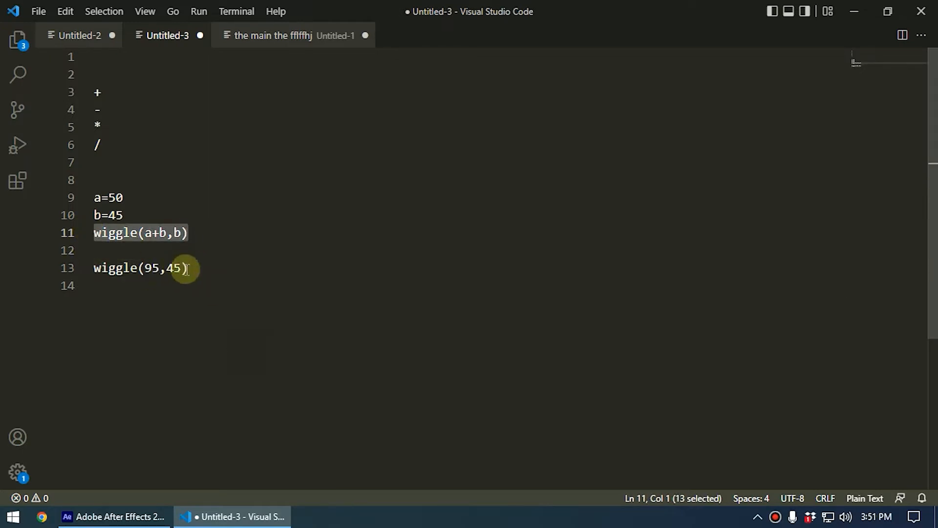
left_click(179, 232)
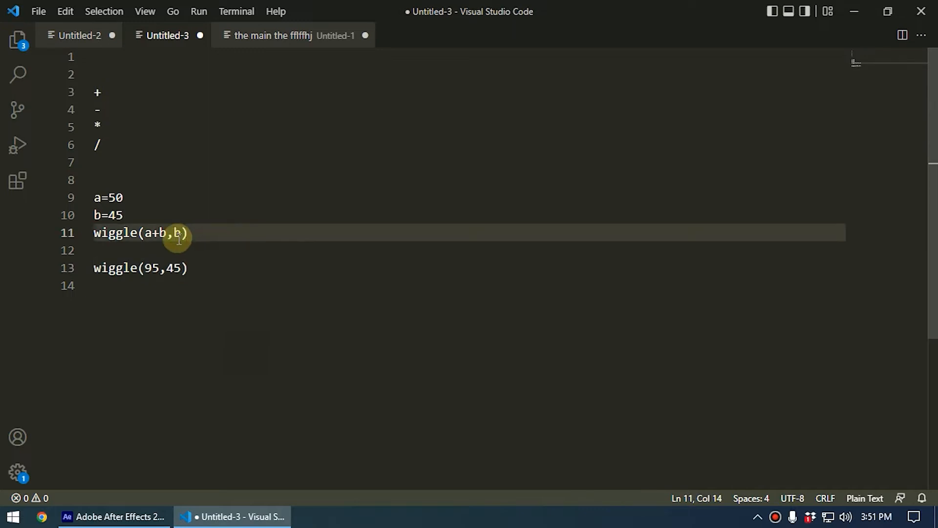
mouse_move(107, 109)
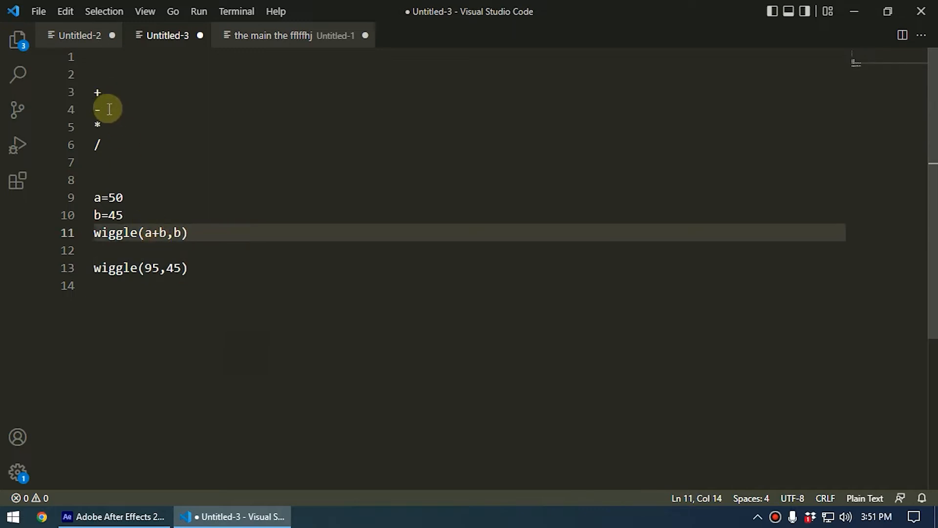
mouse_move(235, 299)
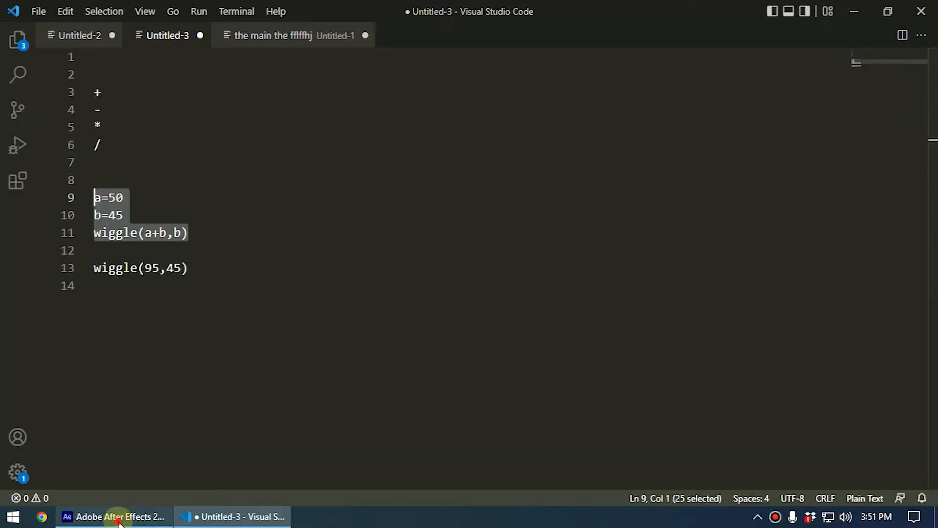
- Apply the pasted a=50, b=45, wiggle(a+b,b) expression to the Box layer's Position
left_click(114, 517)
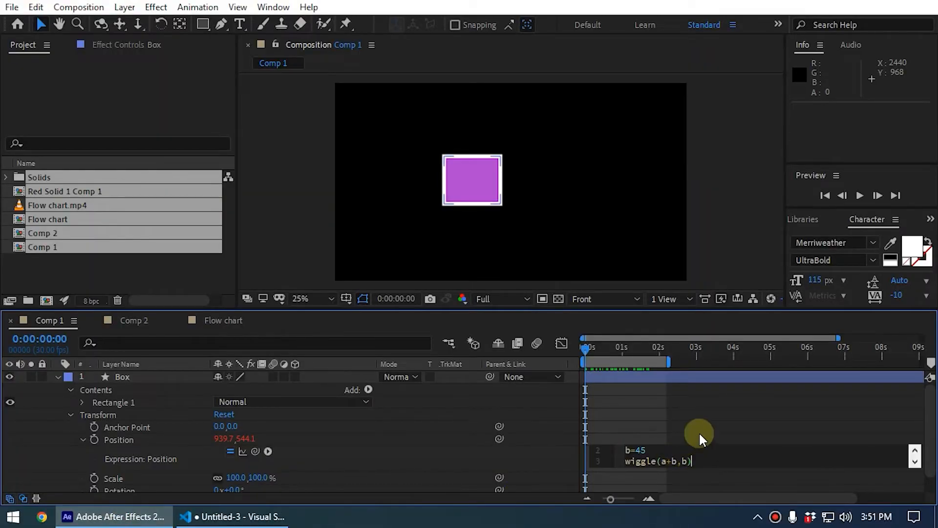
mouse_move(908, 469)
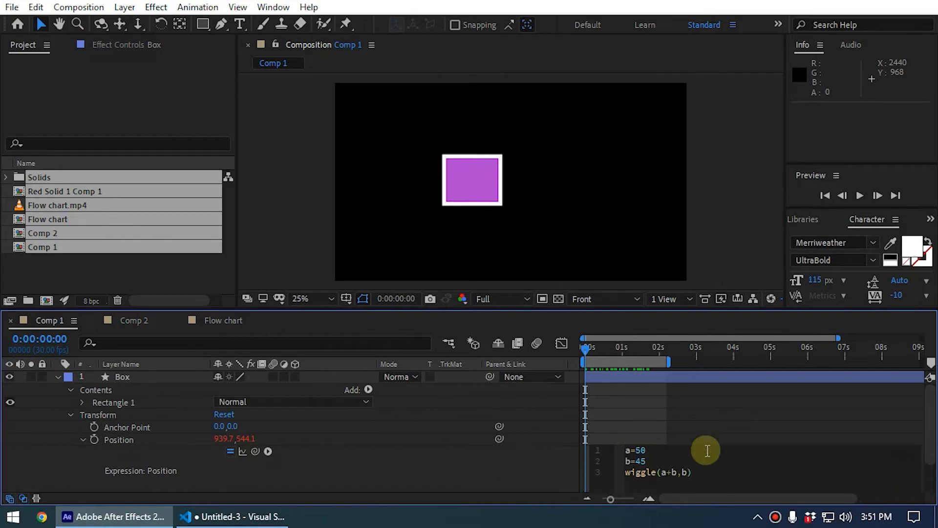
left_click(589, 347)
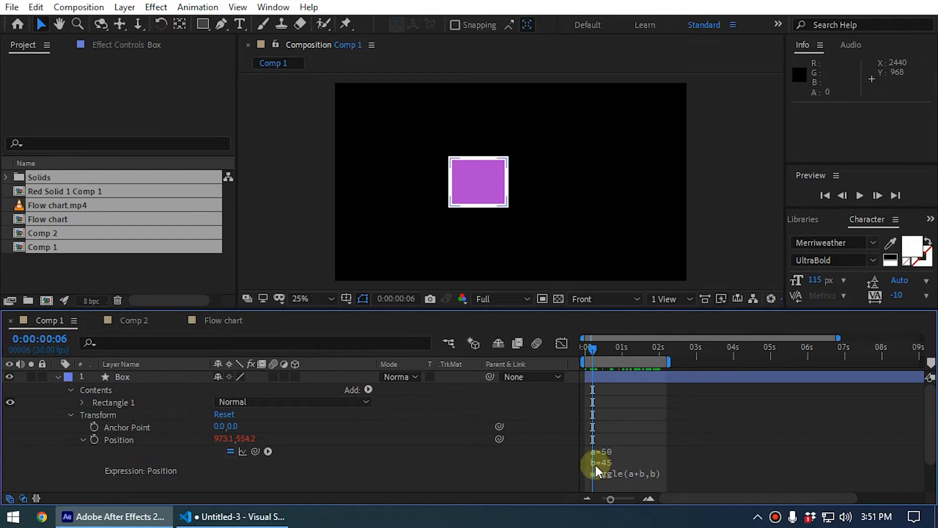
mouse_move(616, 477)
type("+16")
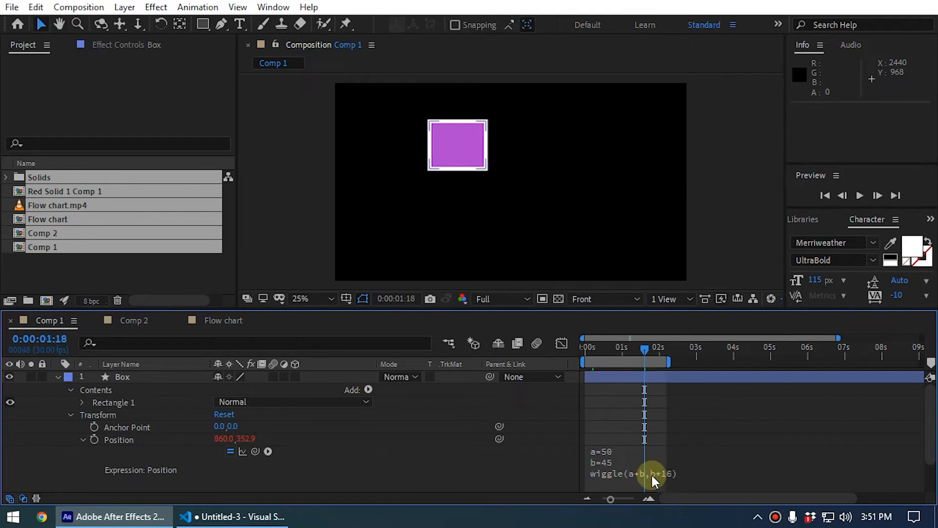
mouse_move(610, 482)
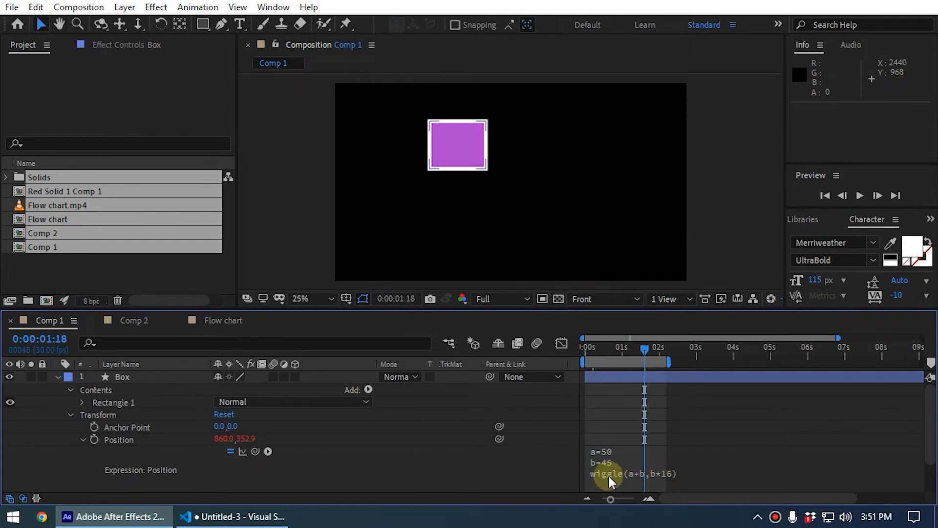
mouse_move(664, 479)
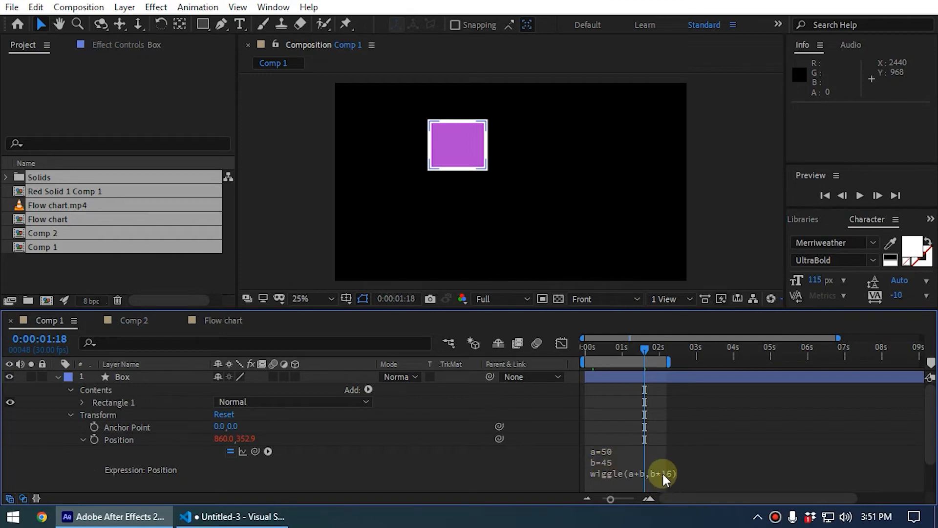
mouse_move(670, 484)
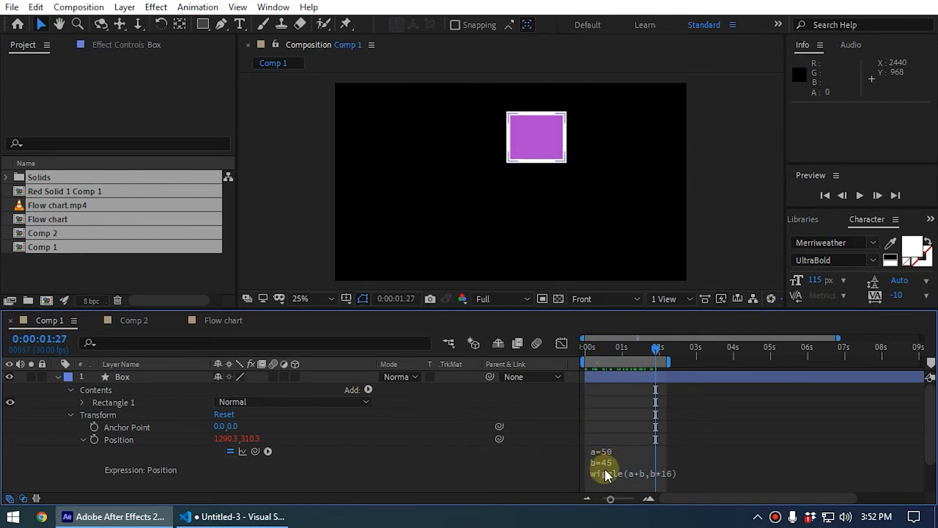
mouse_move(673, 479)
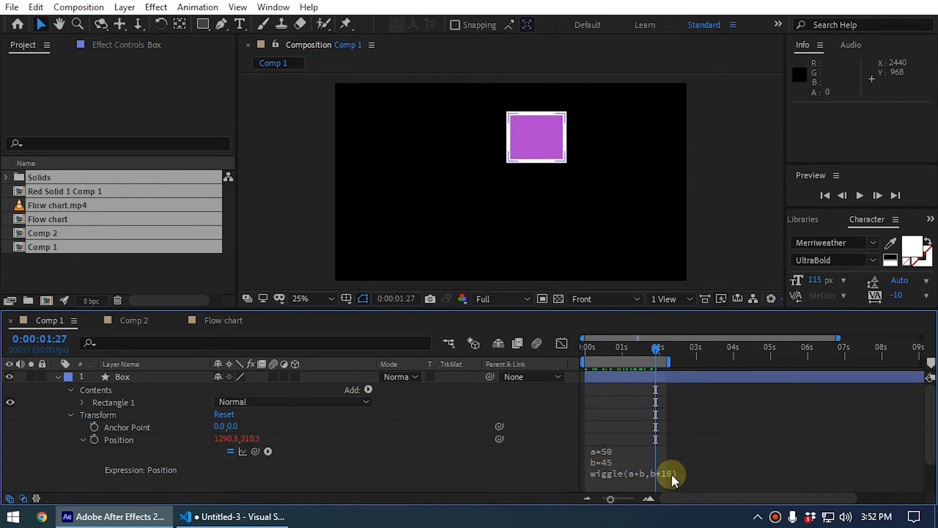
- Edit the Box Position expression's wiggle line to wiggle(a+b,b*16)
left_click(700, 472)
type("/")
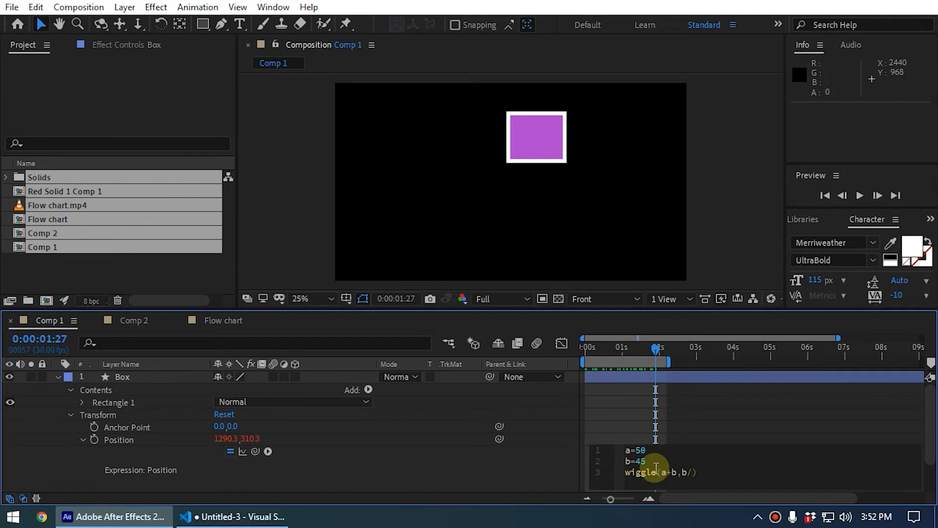
- Finish the expression as wiggle(a+b,b/8), preview it, and return to Visual Studio Code
type("8")
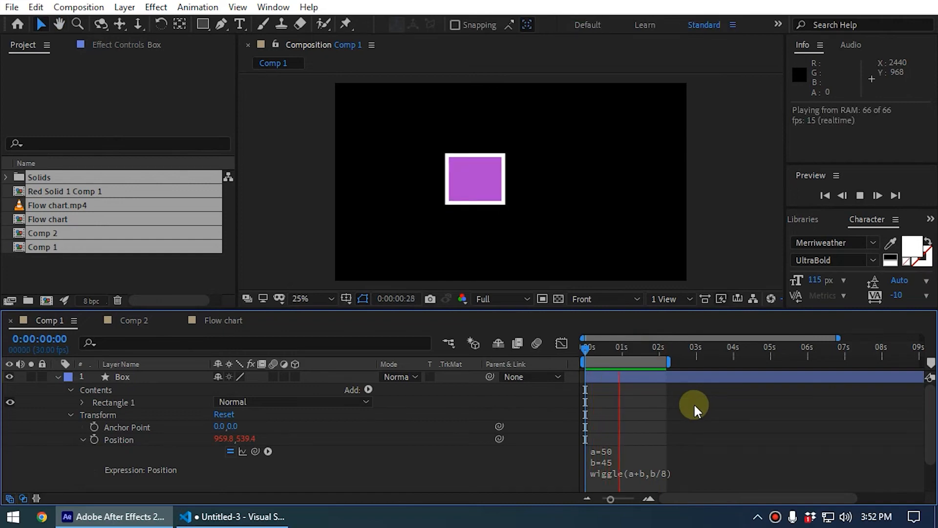
left_click(233, 516)
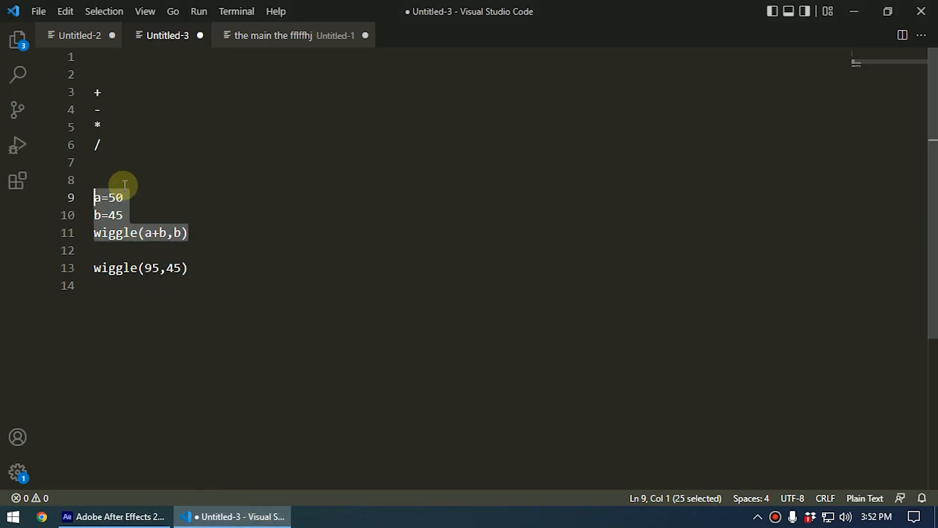
- Review the operator and wiggle lines in the editor, then switch back to After Effects
left_click(126, 162)
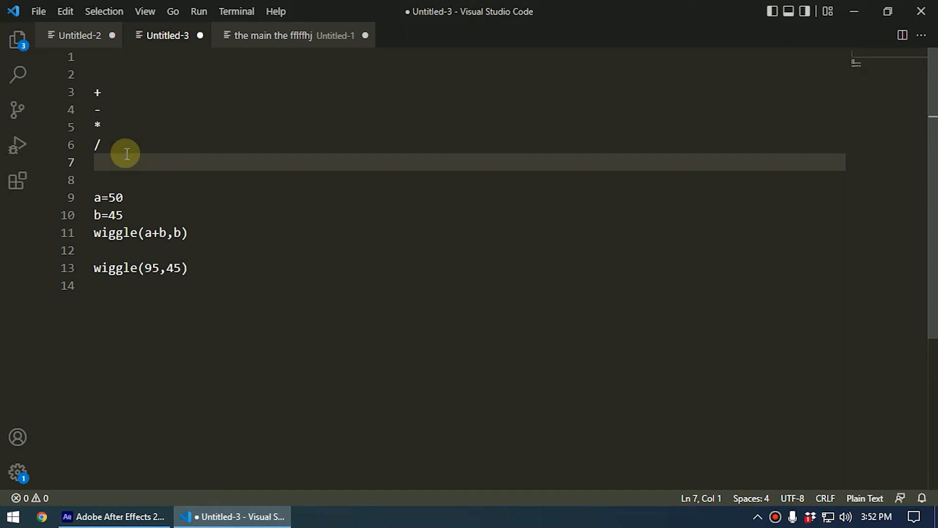
left_click(94, 162)
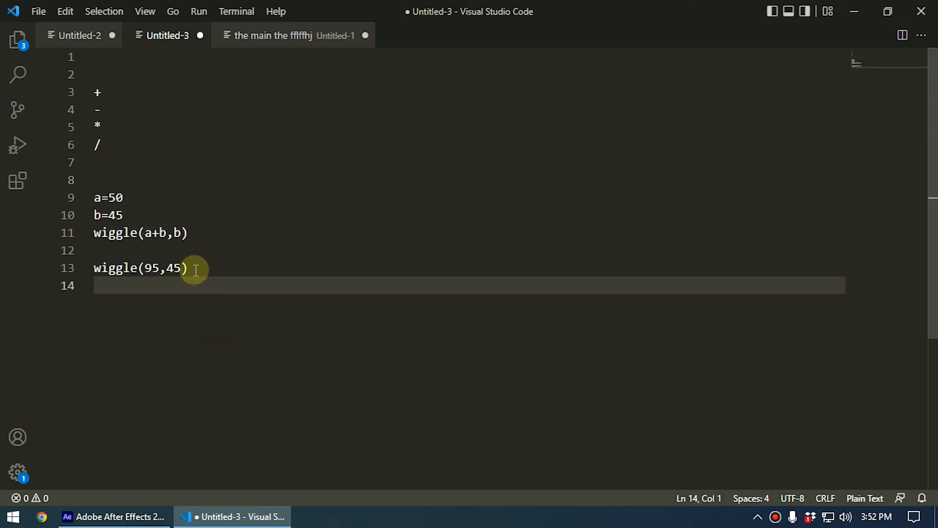
mouse_move(114, 232)
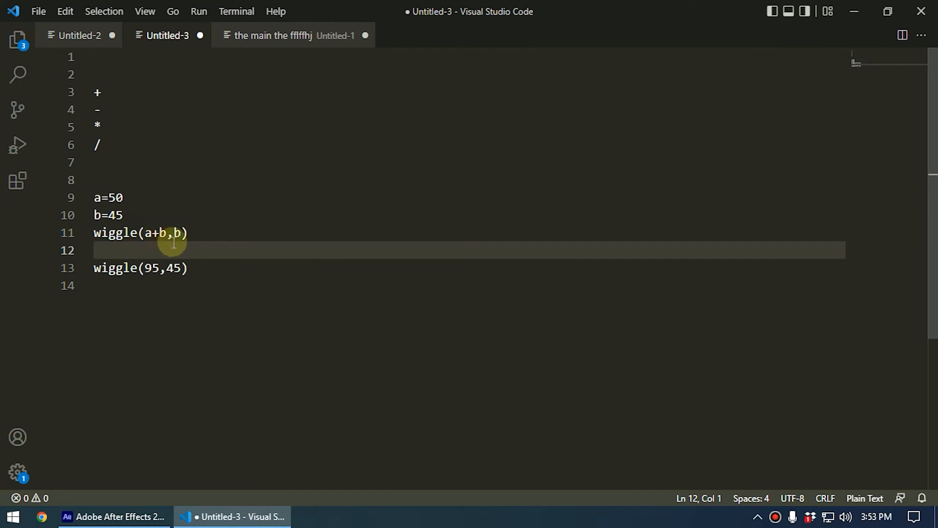
mouse_move(60, 186)
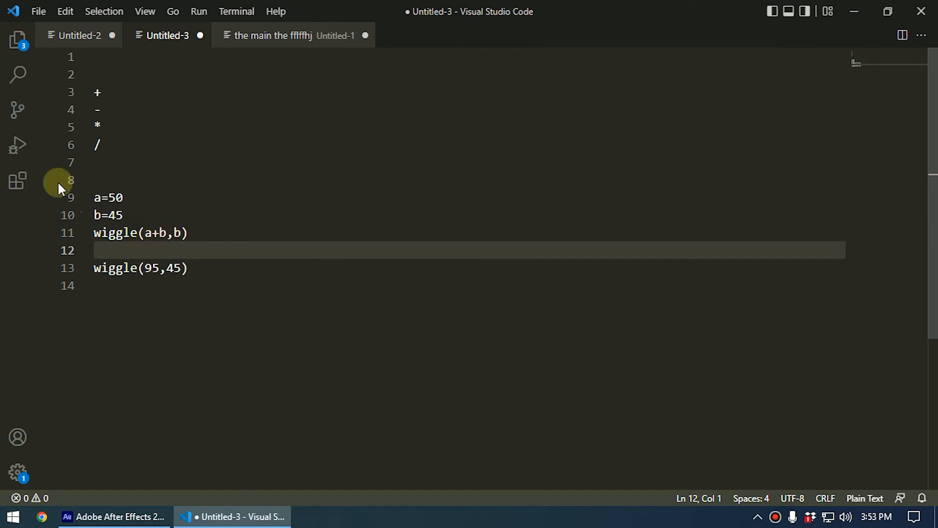
left_click(114, 516)
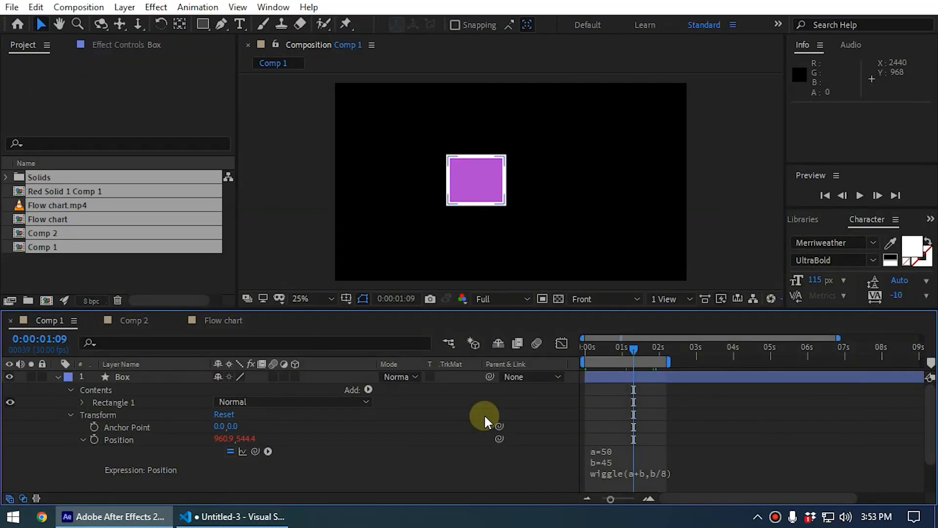